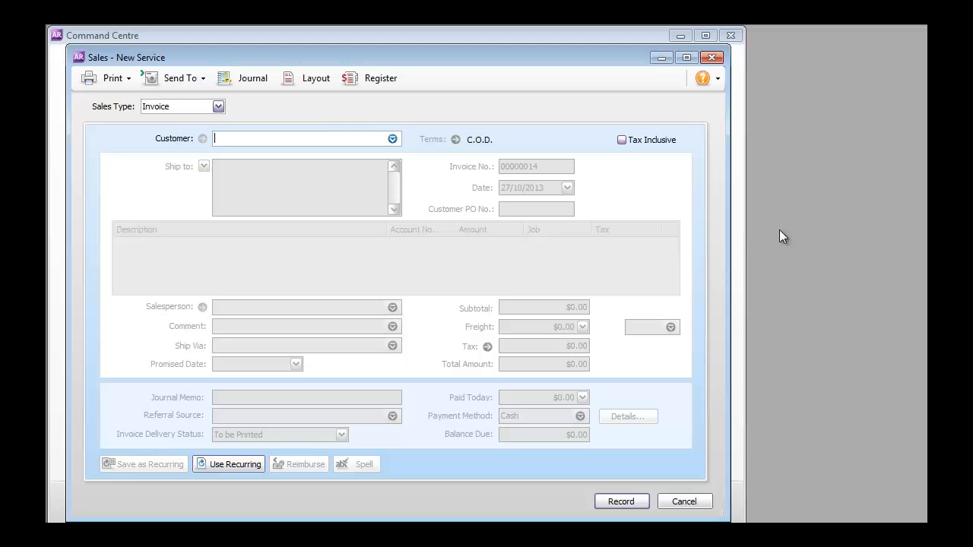
mouse_move(756, 241)
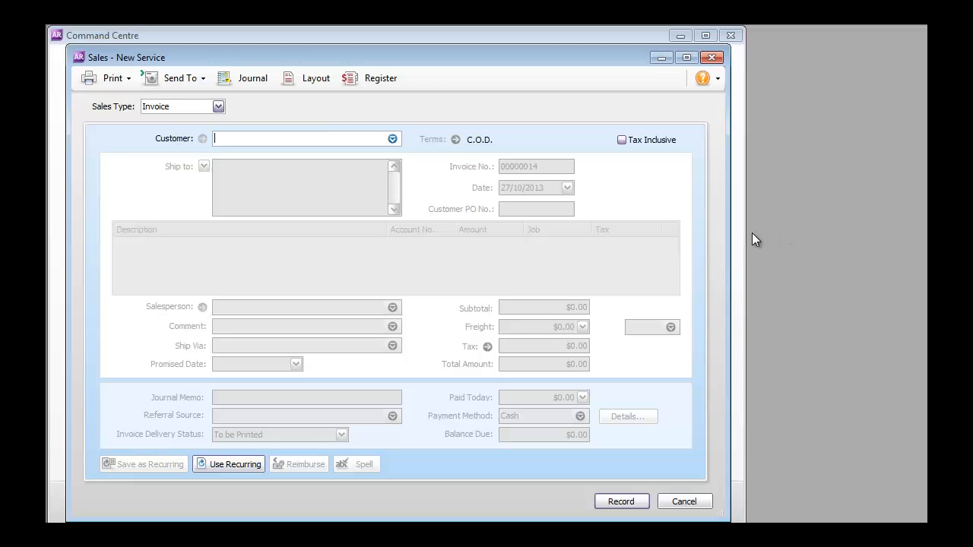
mouse_move(535, 232)
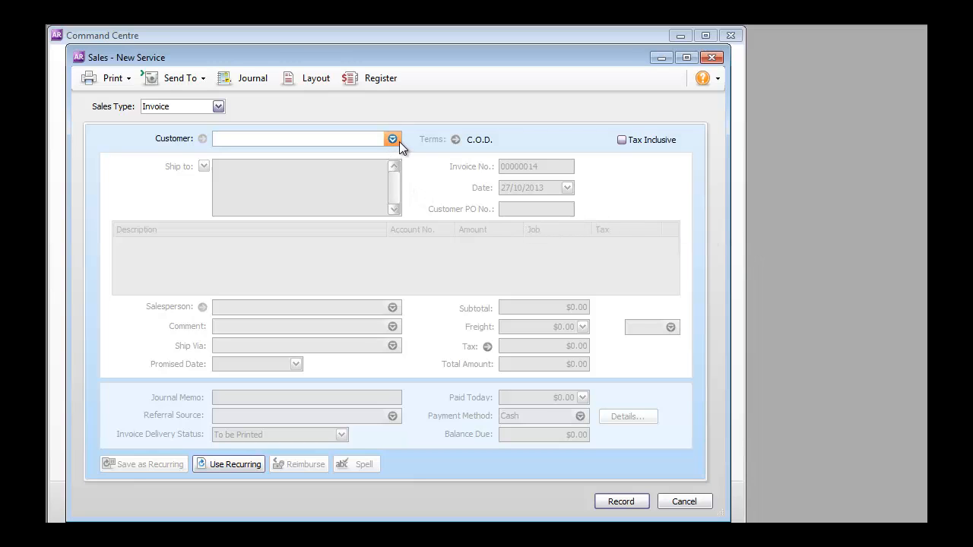
mouse_move(392, 140)
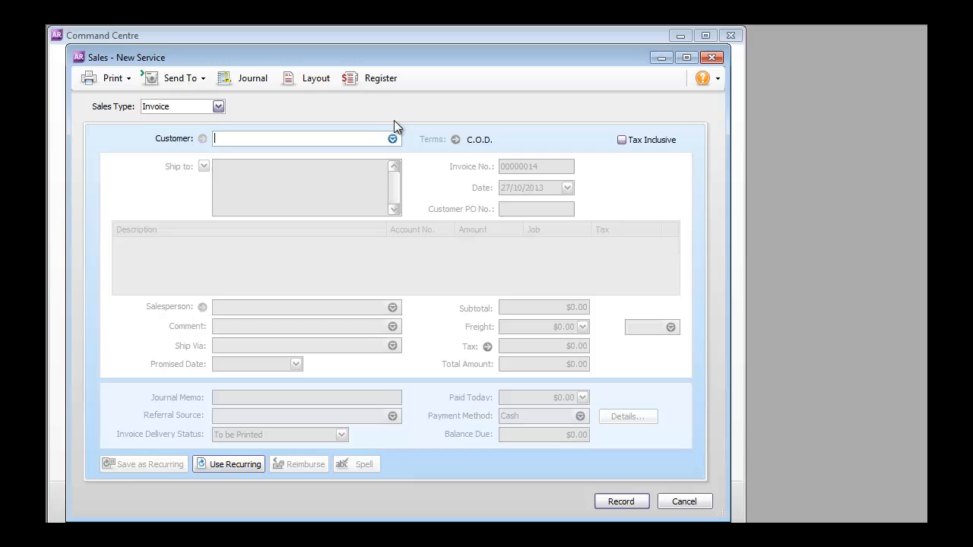
mouse_move(330, 101)
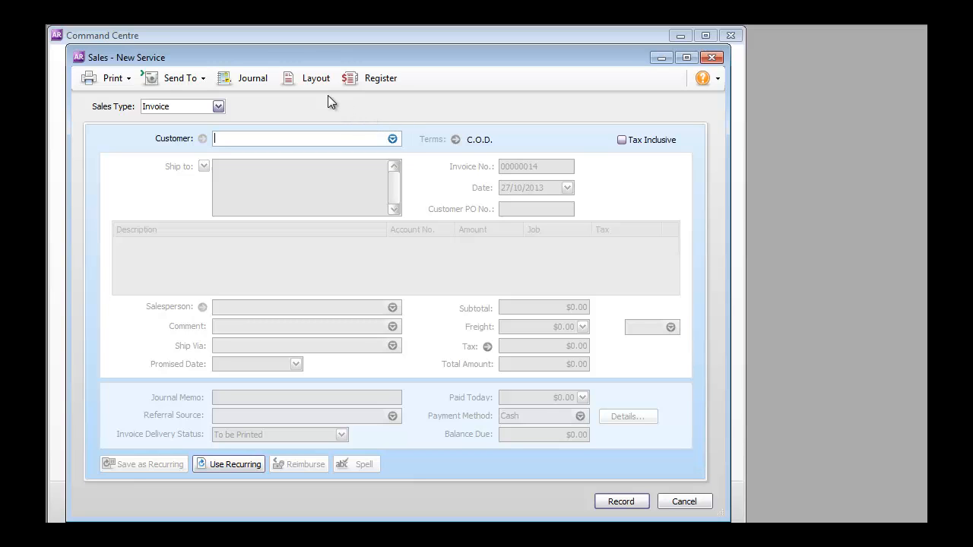
mouse_move(314, 77)
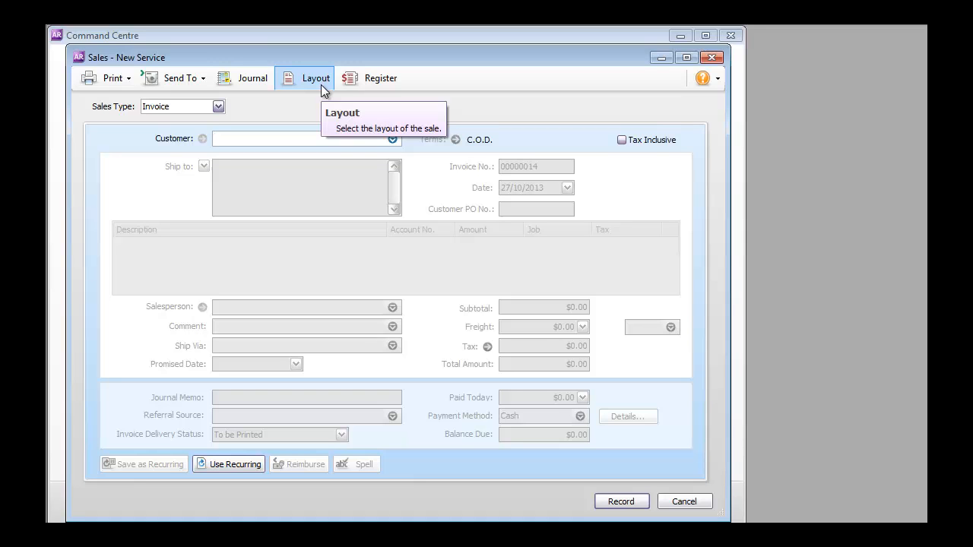
Compare the Service and Item layouts and settle on the Item layout for the new sale.
left_click(314, 77)
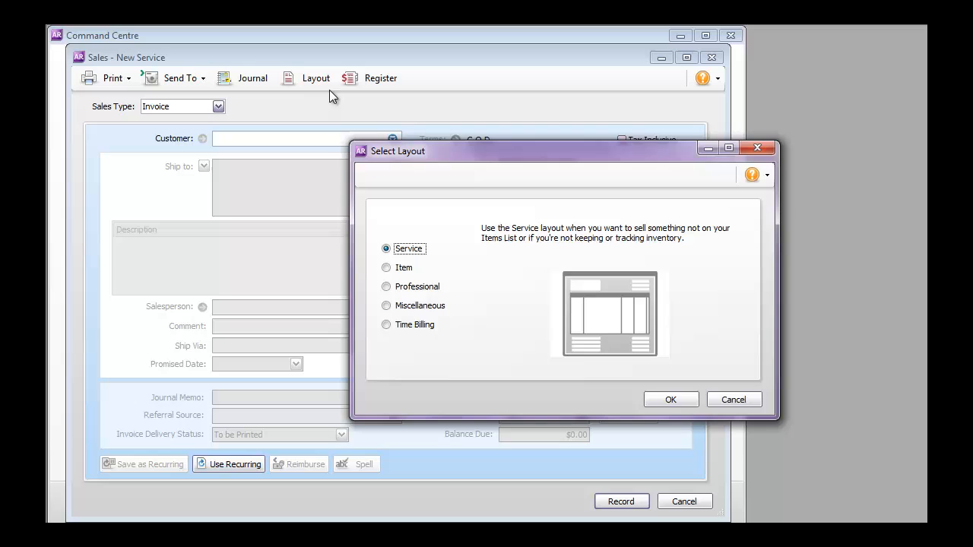
mouse_move(568, 411)
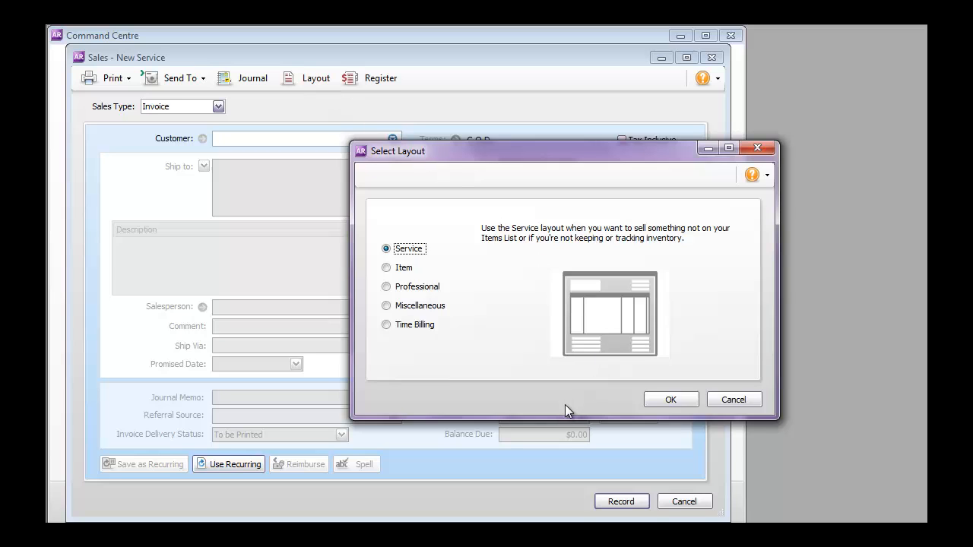
mouse_move(570, 423)
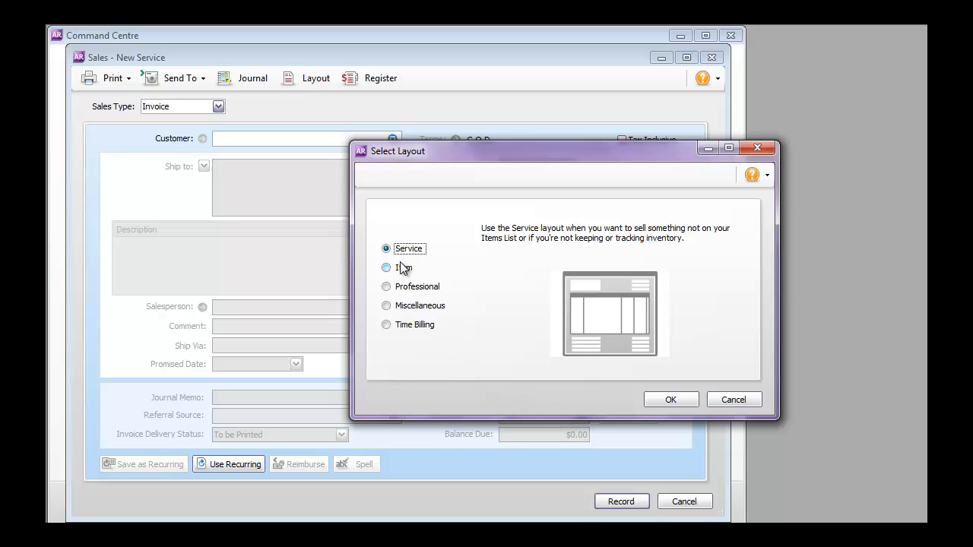
left_click(386, 267)
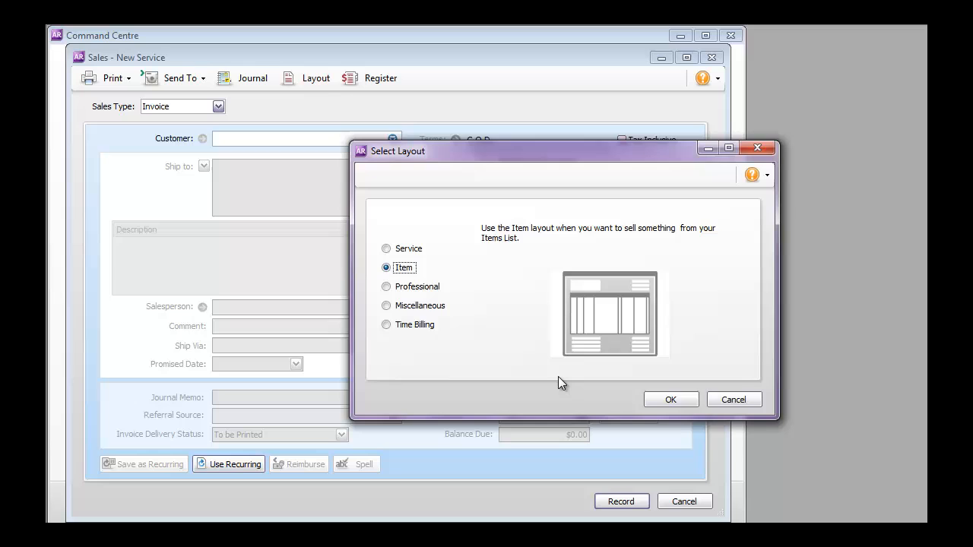
mouse_move(563, 383)
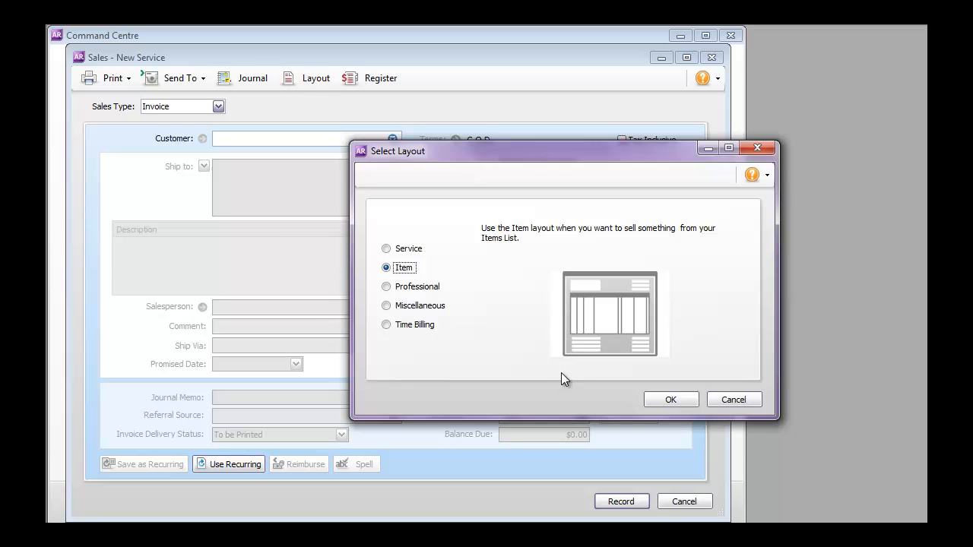
mouse_move(450, 280)
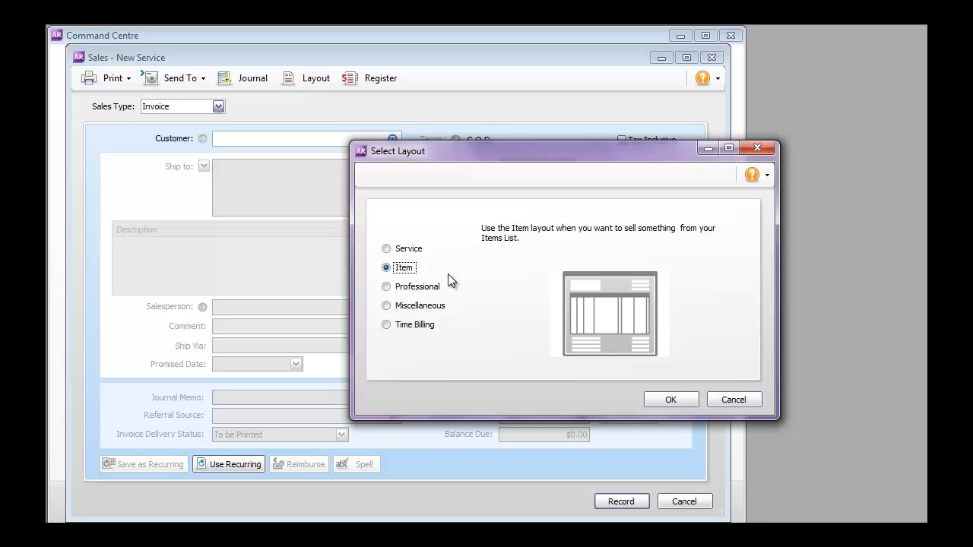
mouse_move(386, 249)
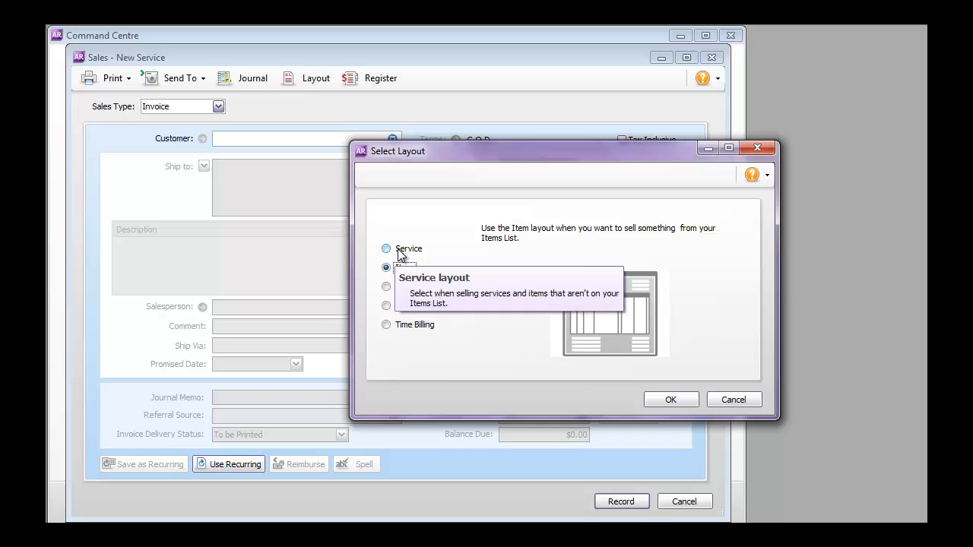
left_click(386, 249)
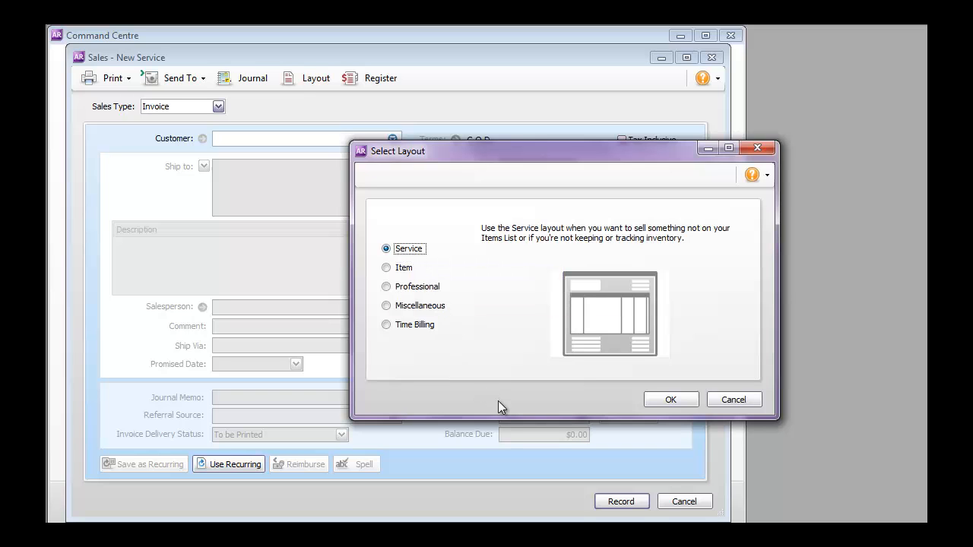
mouse_move(507, 414)
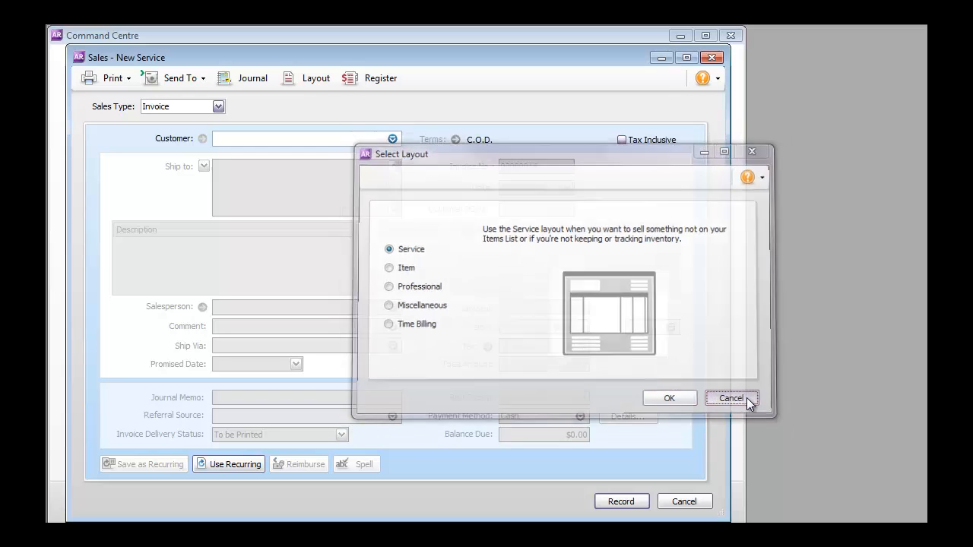
left_click(731, 398)
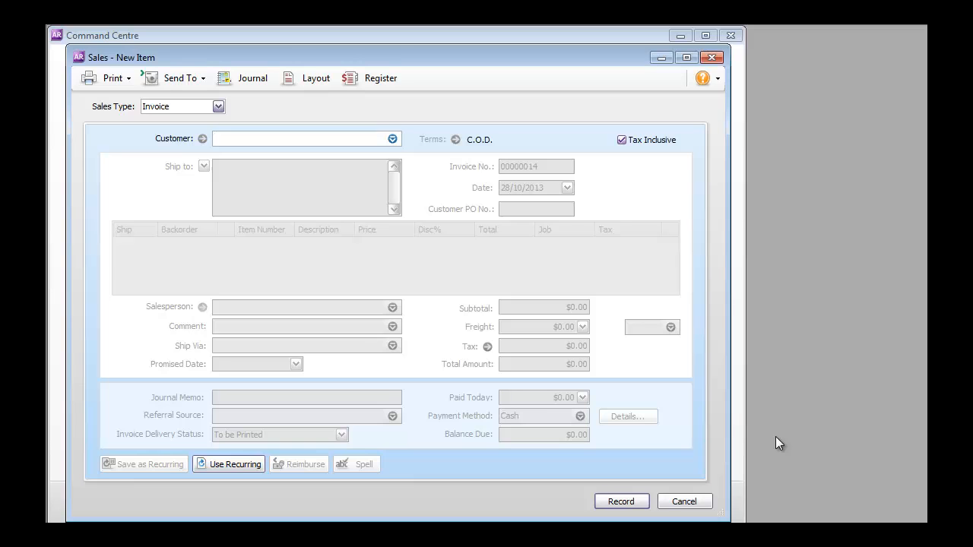
Attempt to record the blank invoice, triggering the 'Customer must be selected' error.
left_click(296, 139)
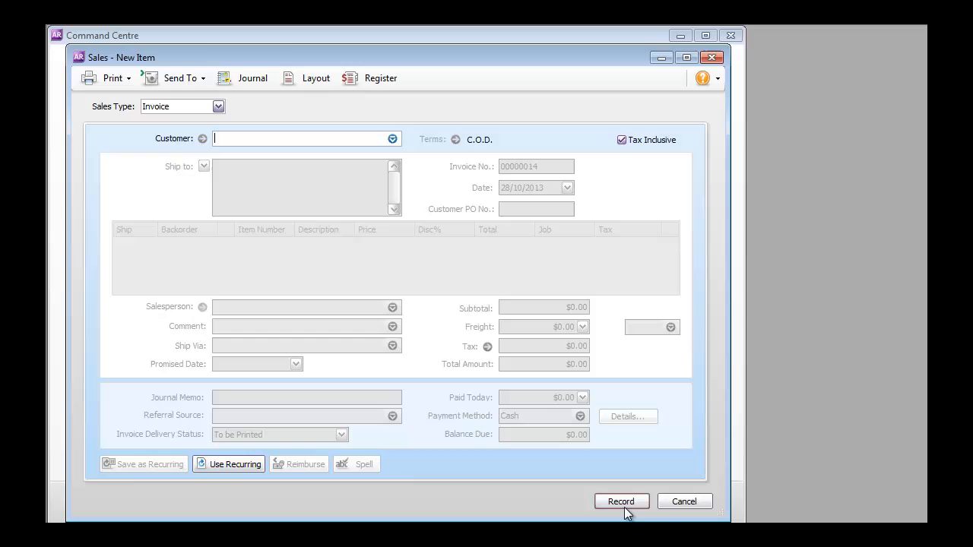
left_click(620, 502)
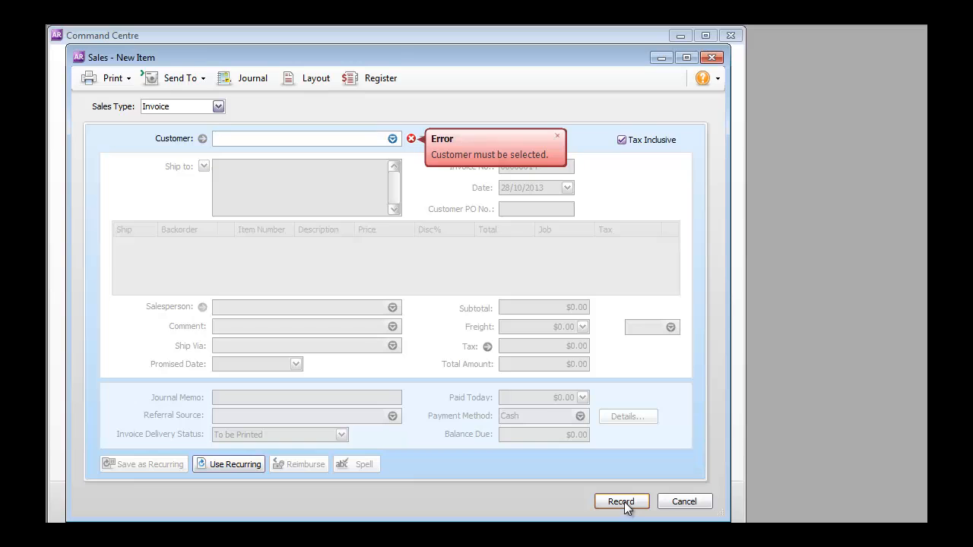
mouse_move(529, 468)
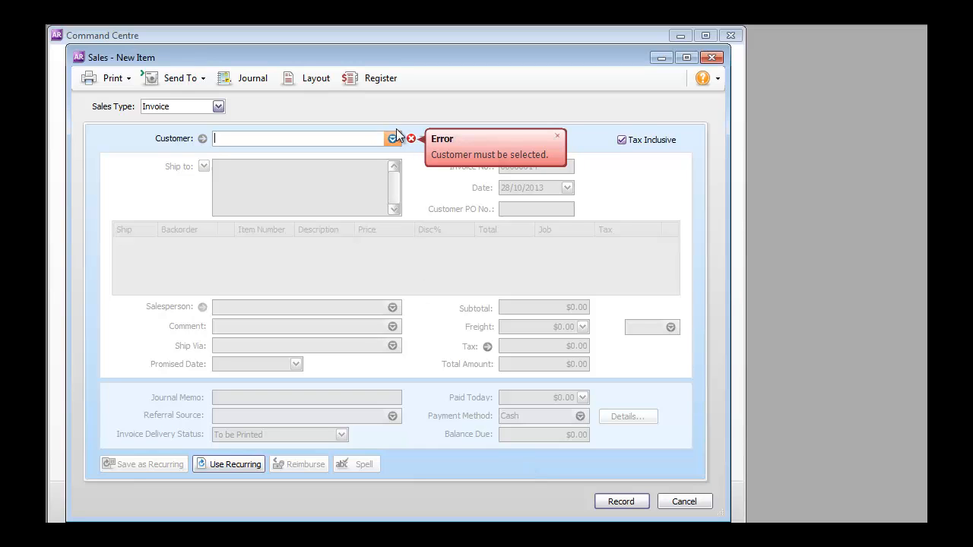
Bring up the customer card list to pick Footloose Dance Studio.
left_click(392, 138)
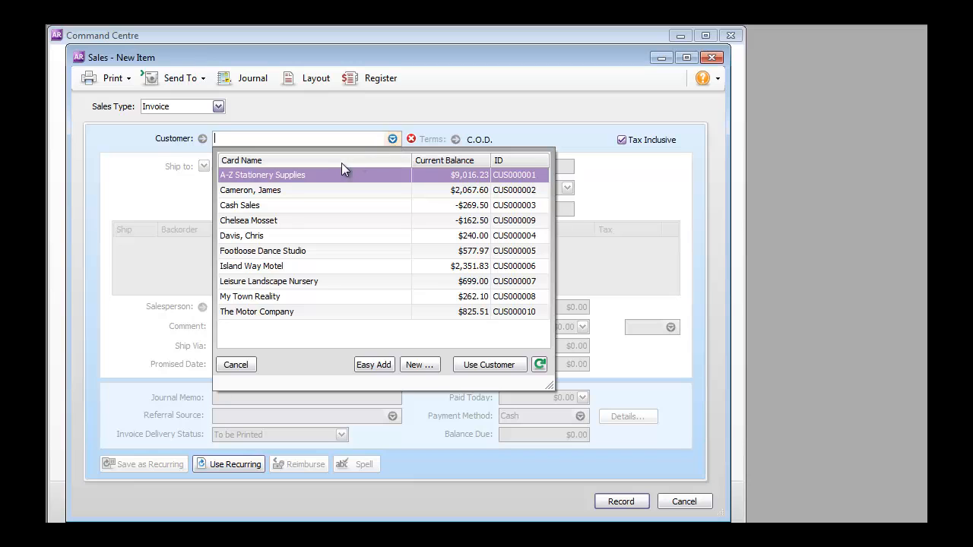
mouse_move(274, 256)
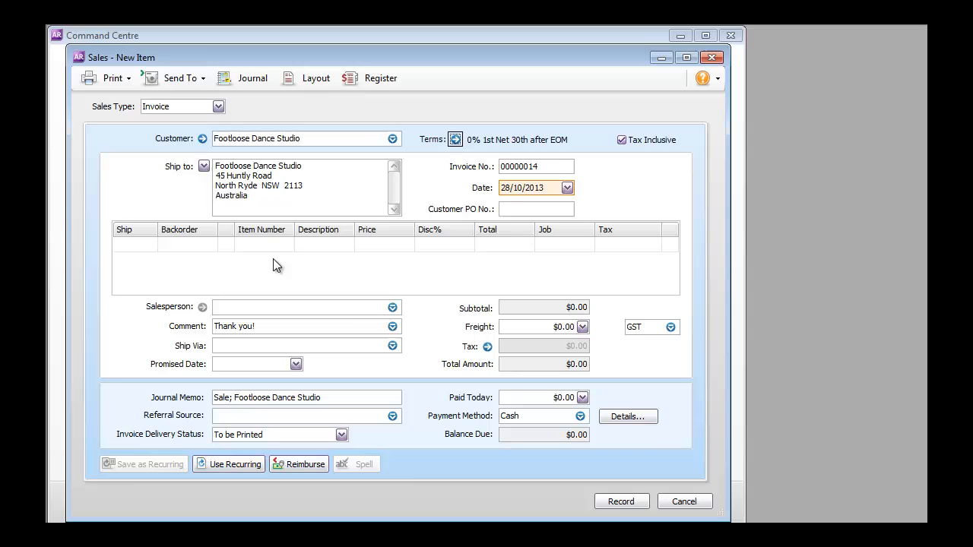
mouse_move(147, 267)
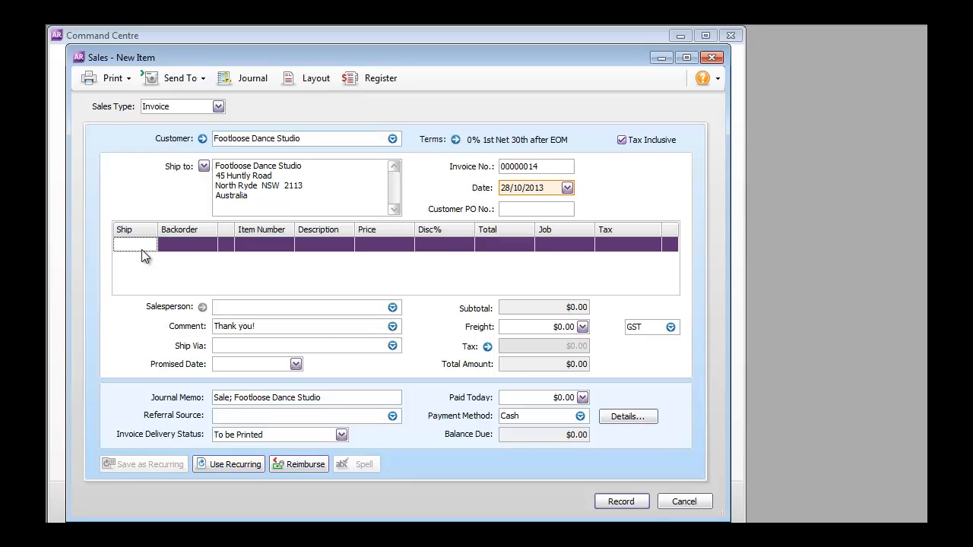
Enter a line shipping 1 of item 100 Cooler Large at $520.00, giving a $520.00 subtotal.
left_click(134, 243)
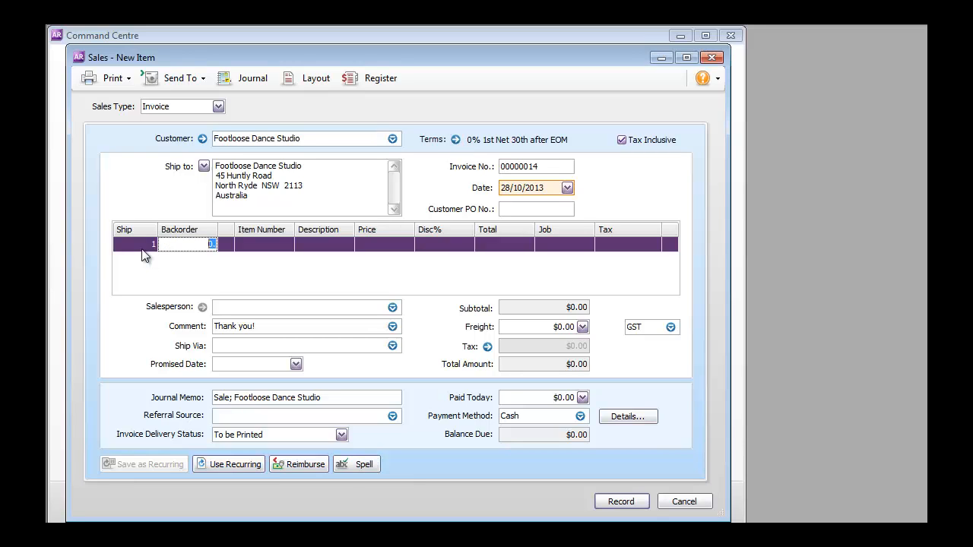
left_click(286, 243)
type("100")
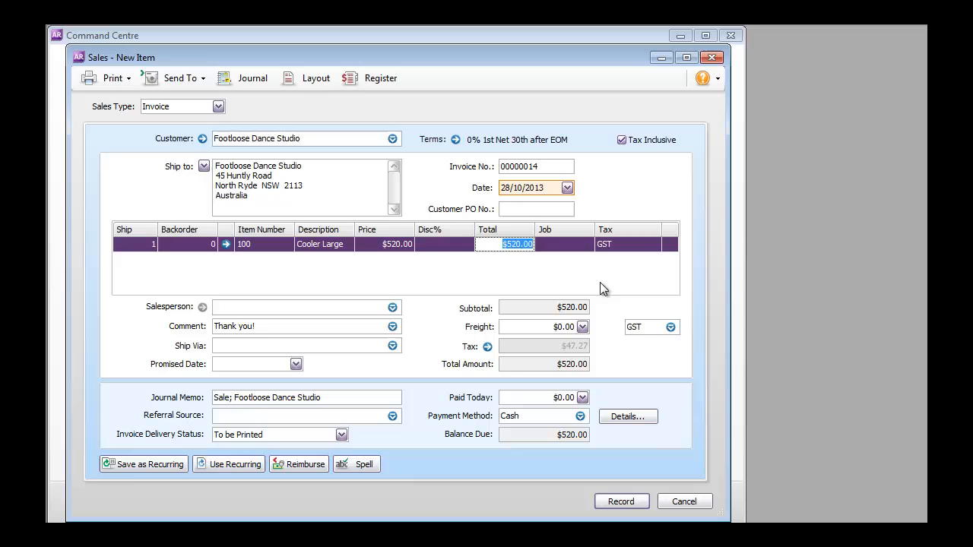
left_click(135, 258)
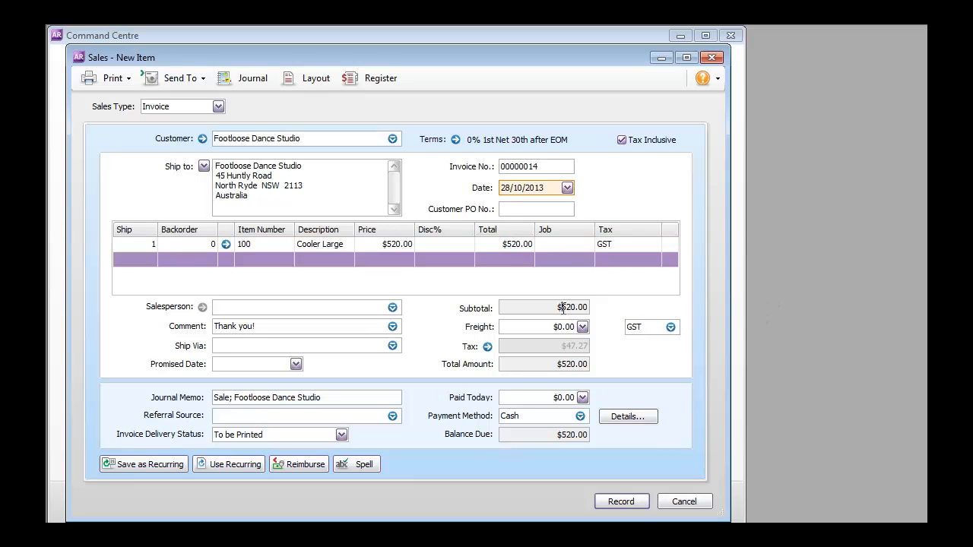
triple_click(544, 307)
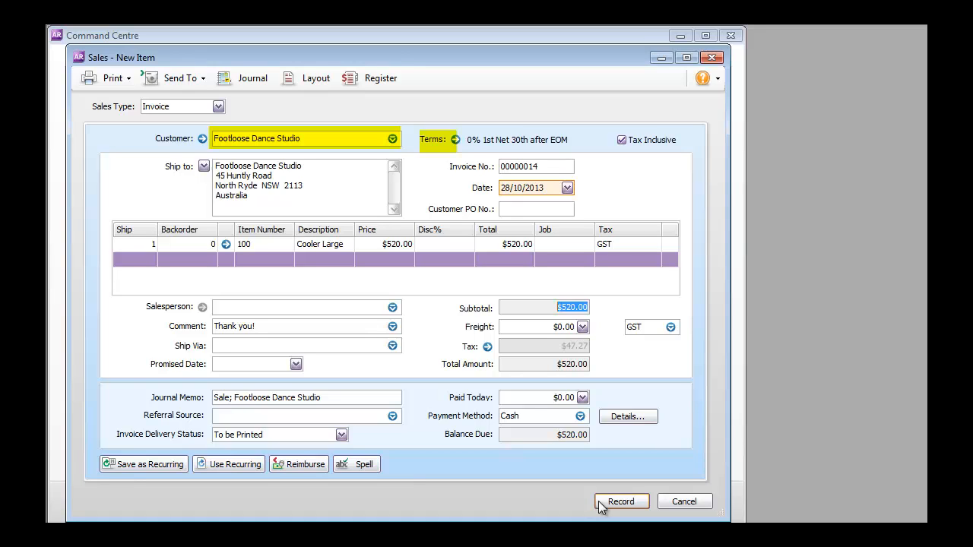
left_click(535, 166)
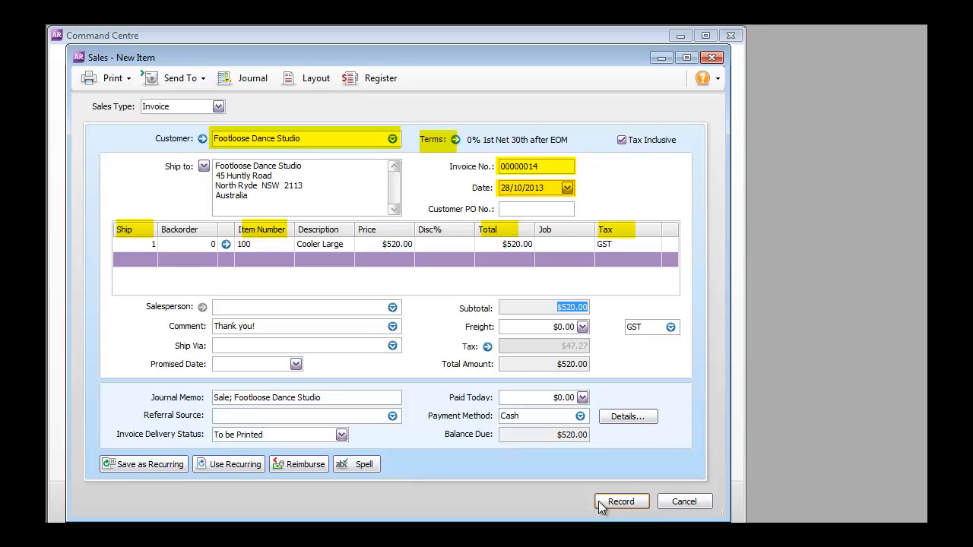
left_click(651, 327)
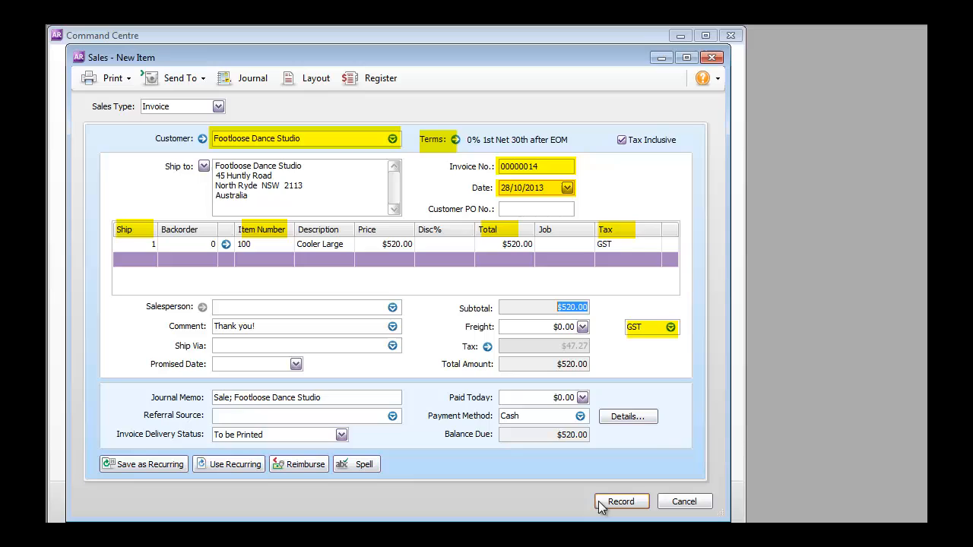
mouse_move(620, 508)
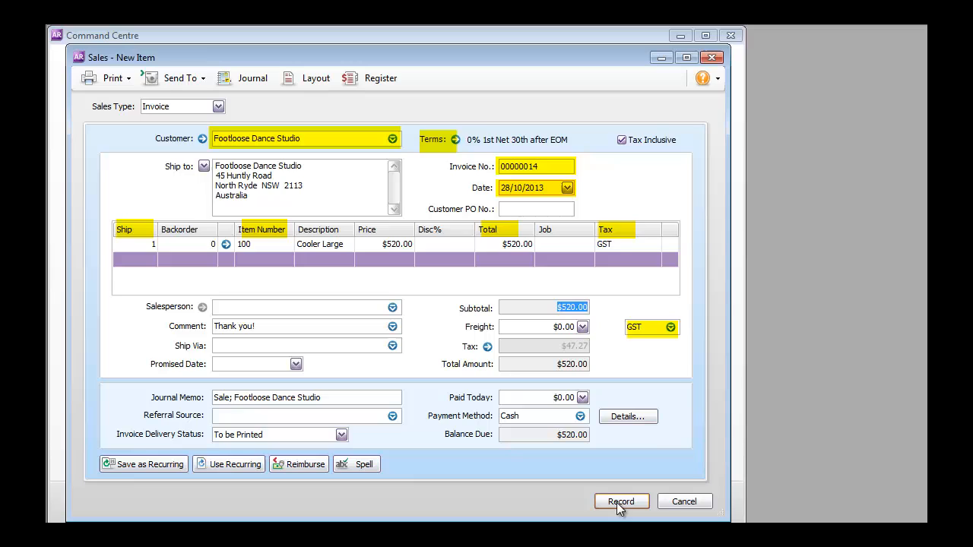
Record the $520.00 Footloose Dance Studio invoice, leaving blank sale 00000015.
left_click(620, 501)
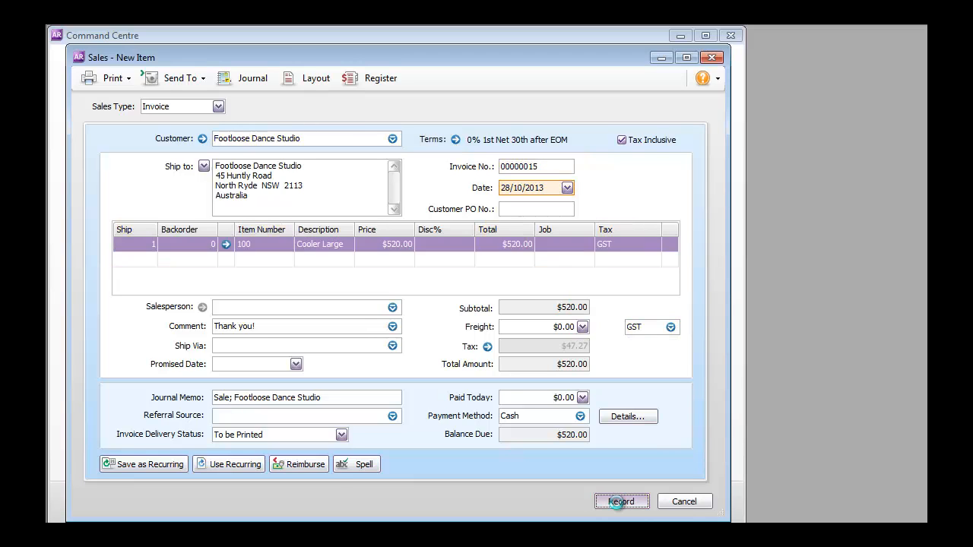
left_click(620, 501)
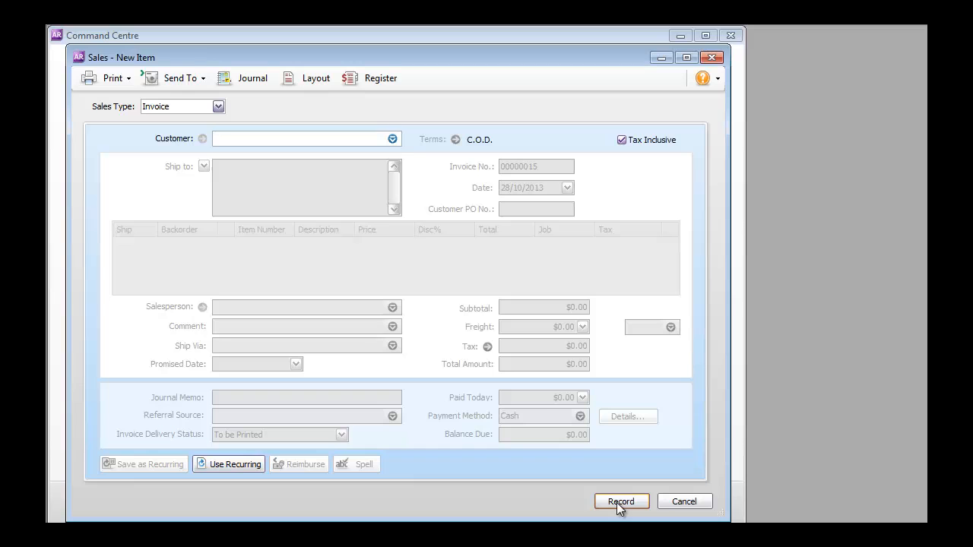